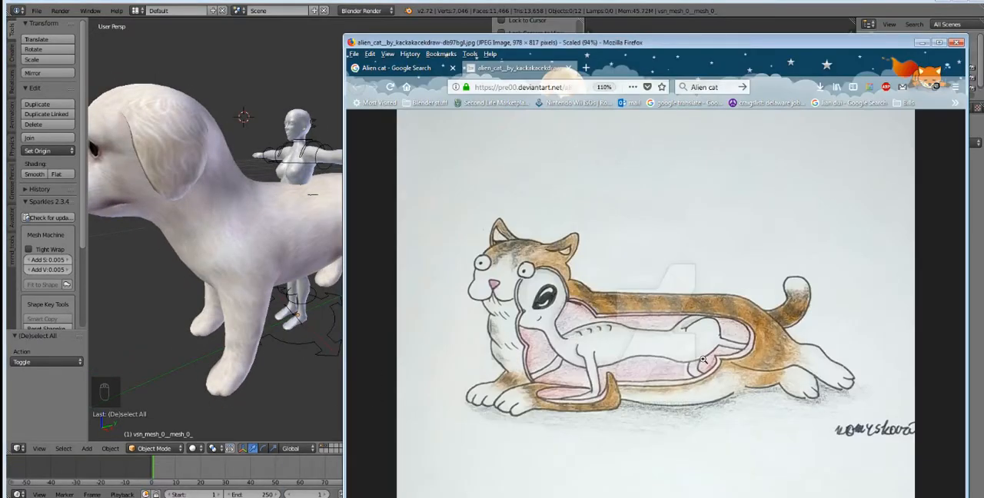
mouse_move(384, 326)
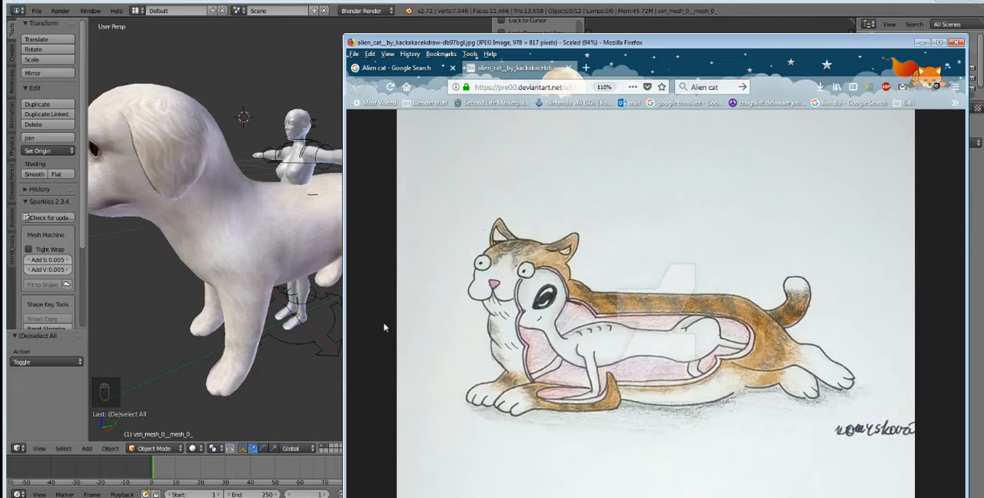
mouse_move(723, 353)
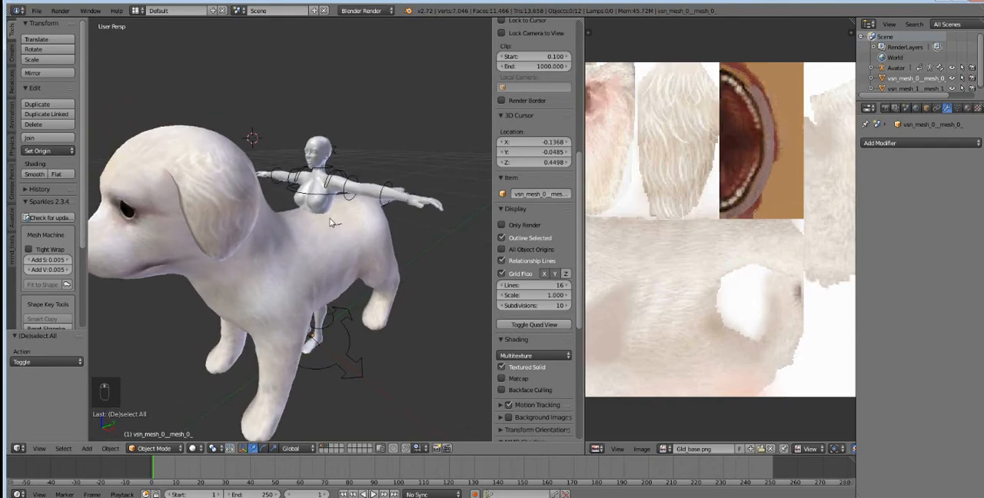
mouse_move(326, 198)
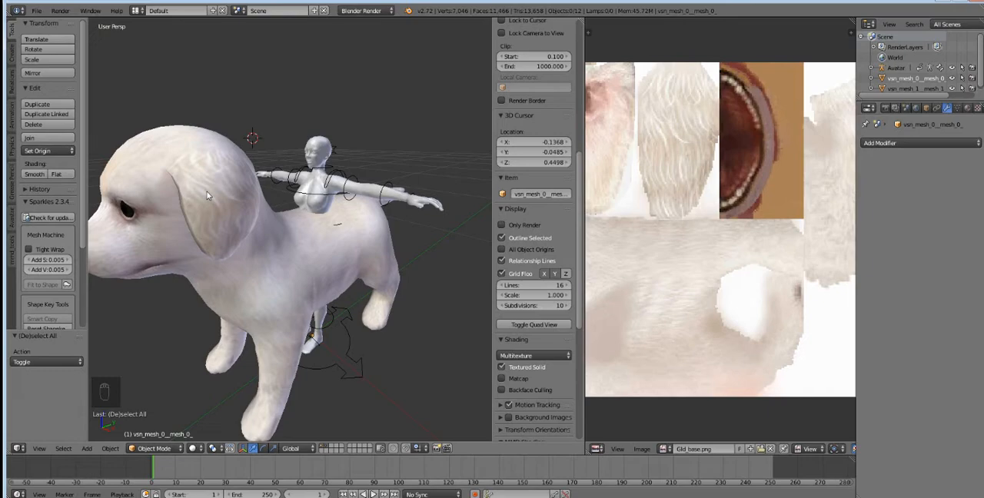
mouse_move(354, 183)
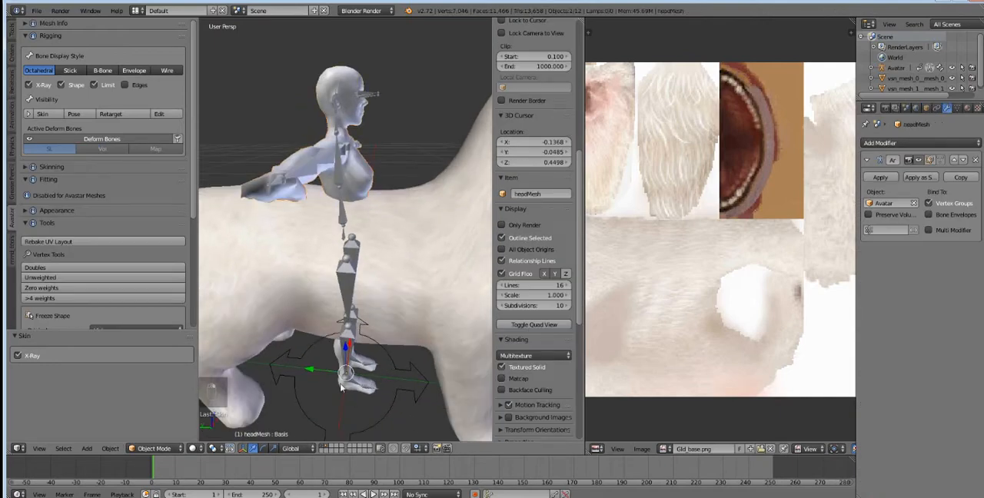
Select lowerBodyMesh and headMesh in the Outliner and hide them, leaving the skeleton visible.
left_click(346, 153)
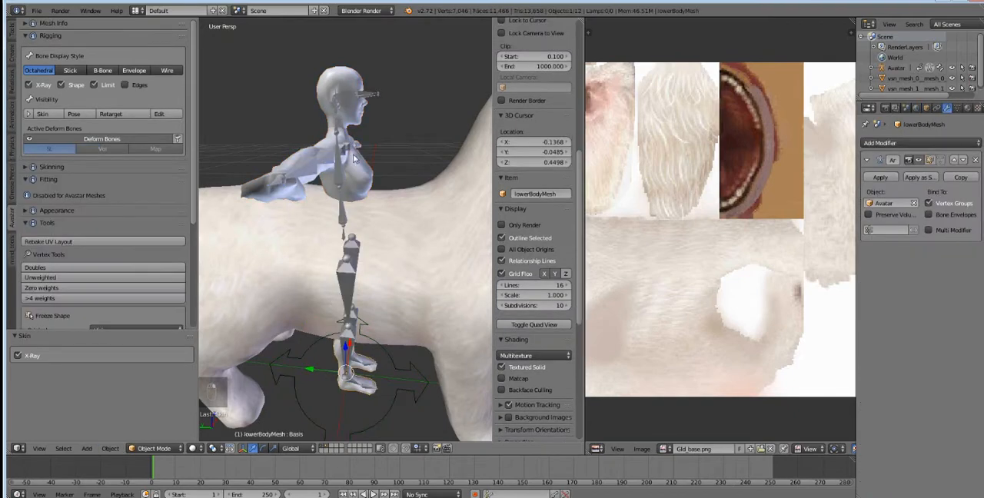
left_click(354, 74)
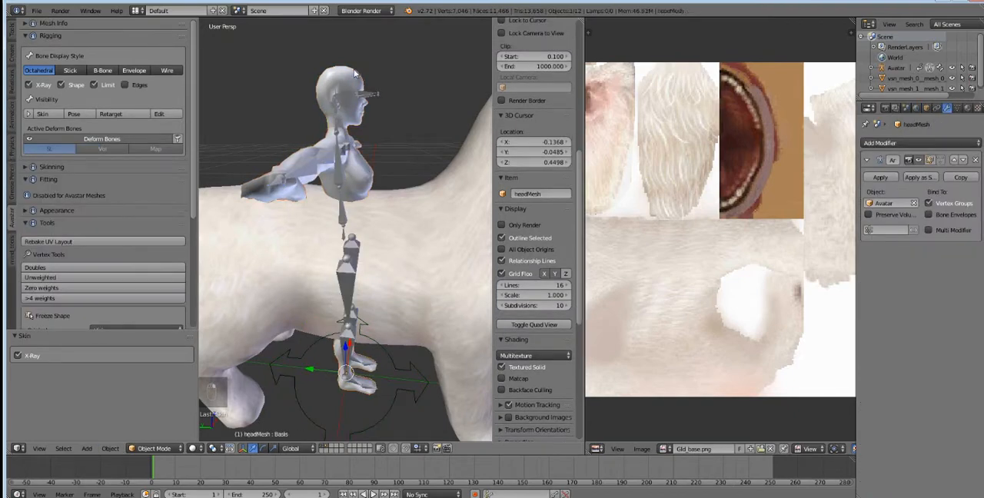
key("m")
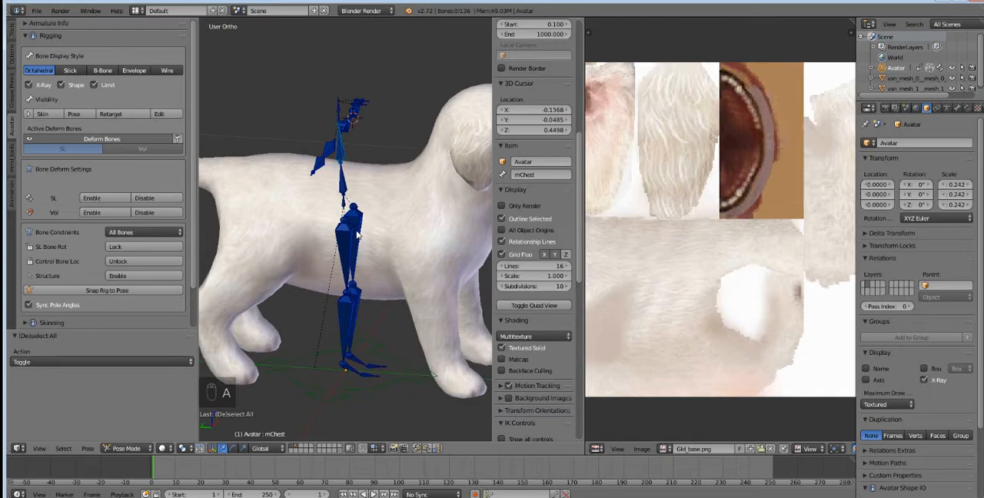
Enter bone editing, select mHipRight and nudge it toward the hind leg, undoing to retry.
key("Tab")
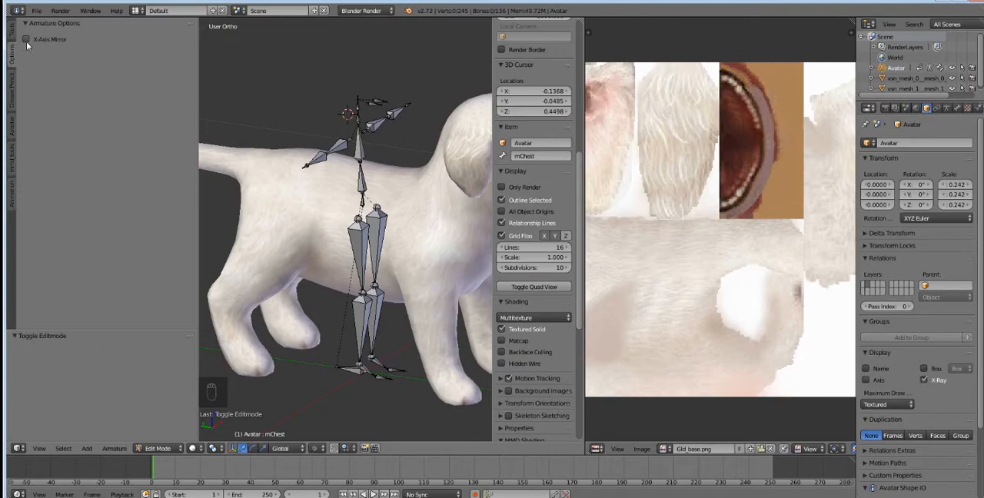
left_click(25, 40)
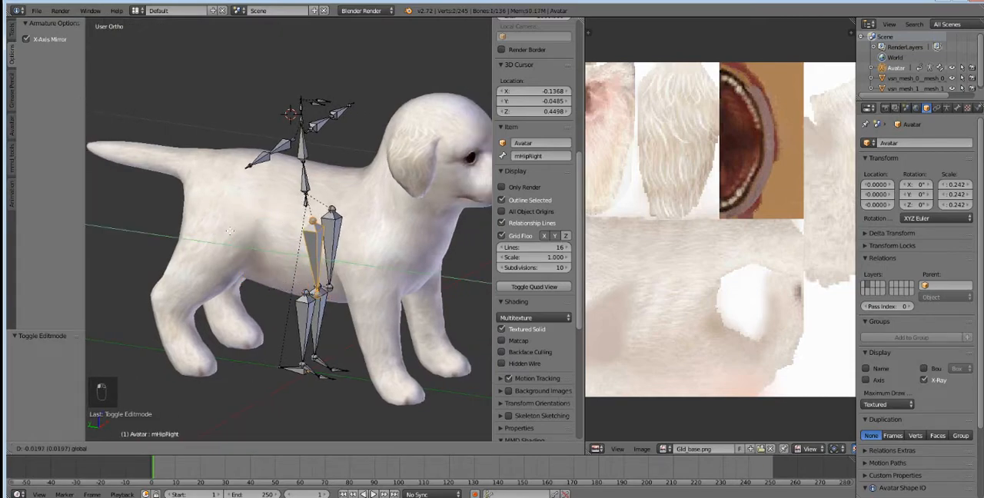
key("ctrl+z")
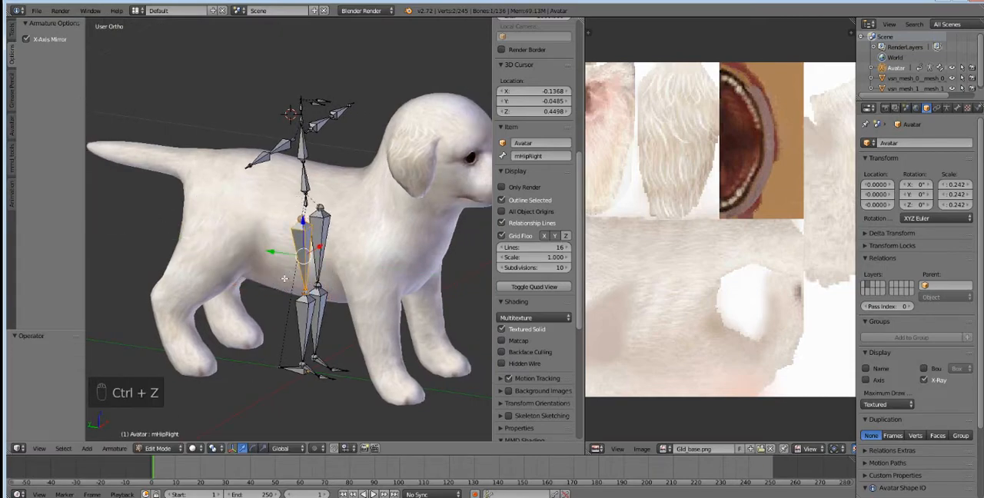
left_click_drag(305, 246, 265, 246)
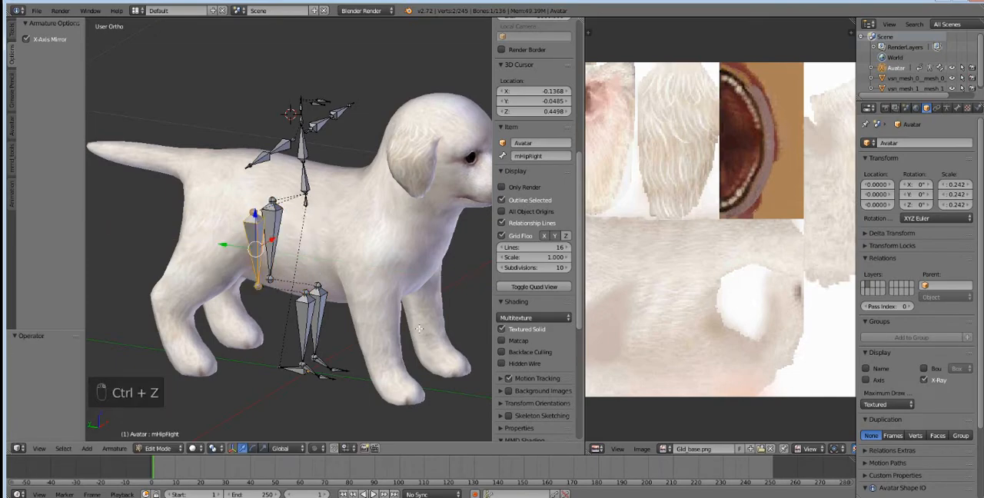
key("ctrl+z")
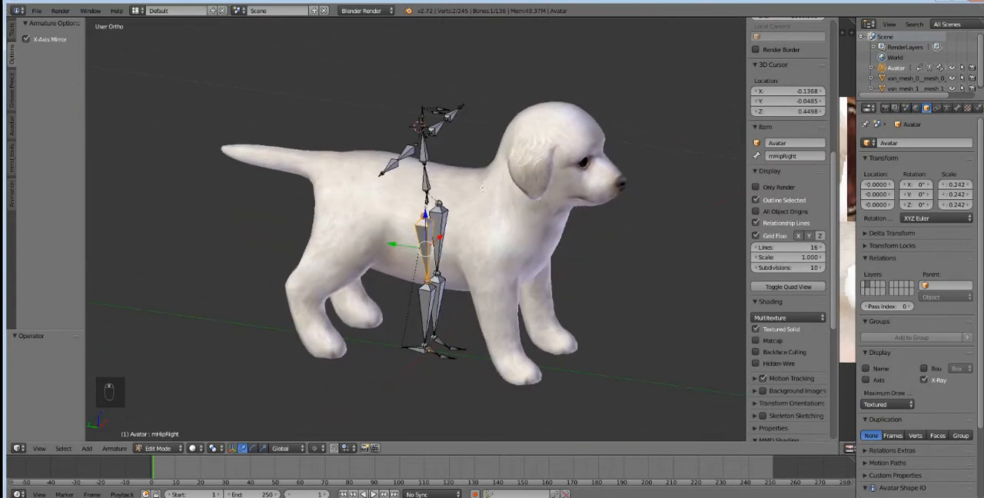
Zoom to the hind leg and adjust the knee, ankle and foot joints, undoing misplaced moves.
scroll("up", 3)
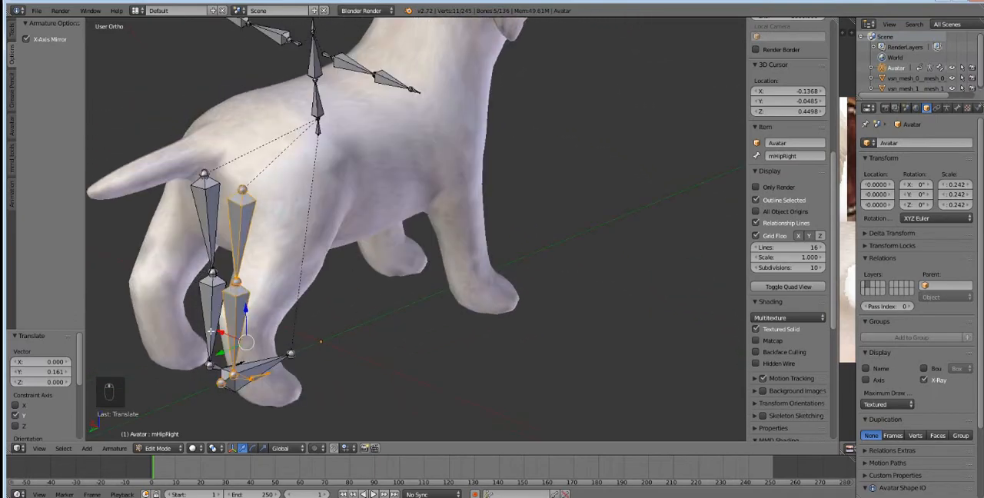
key("ctrl+z")
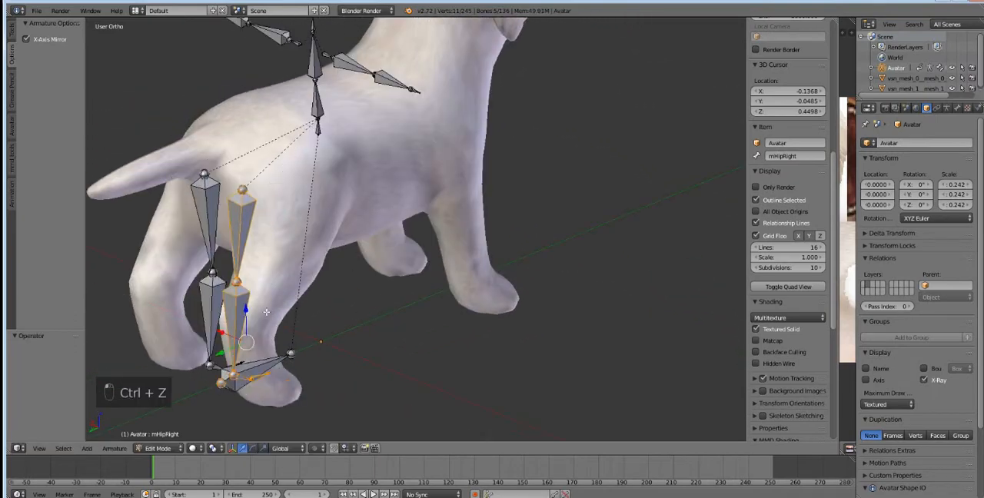
key("ctrl+z")
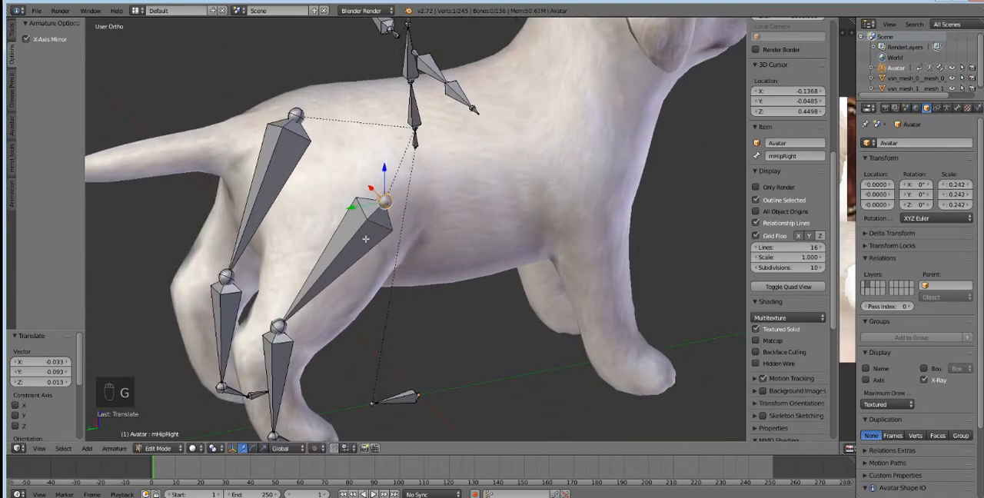
Undo the stray leg joint moves and deselect all bones for a clean start.
key("ctrl+z")
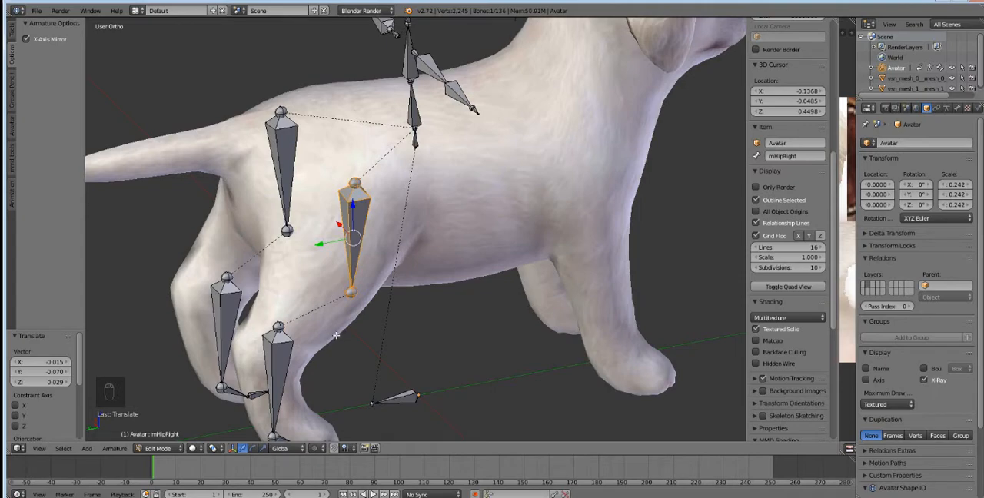
key("ctrl+z")
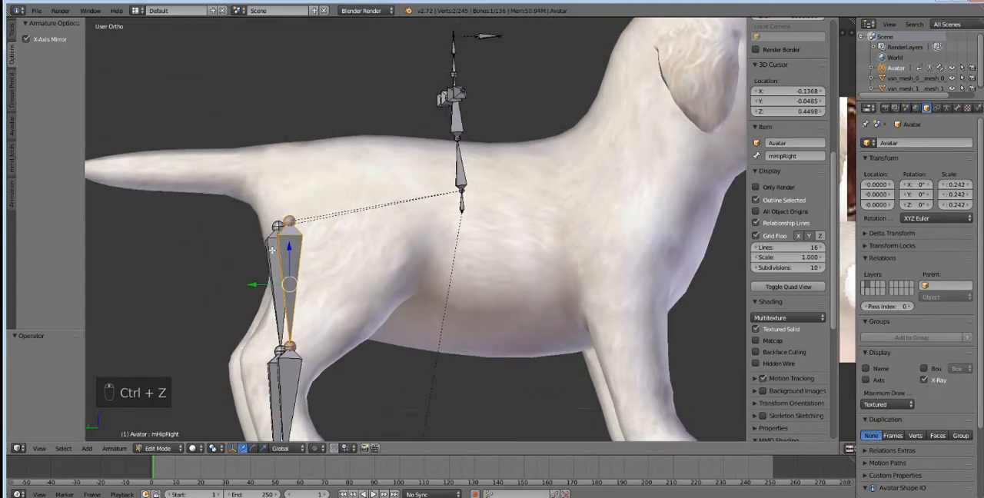
key("ctrl+z")
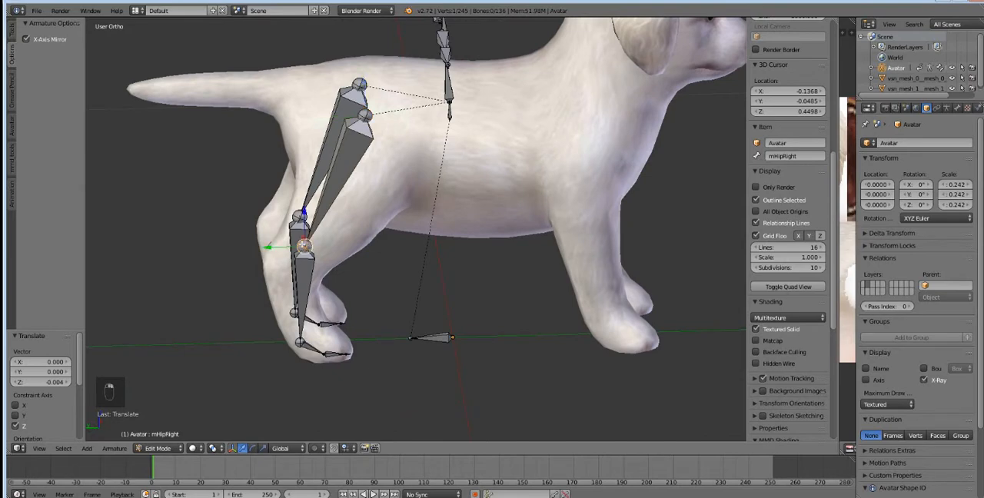
key("a")
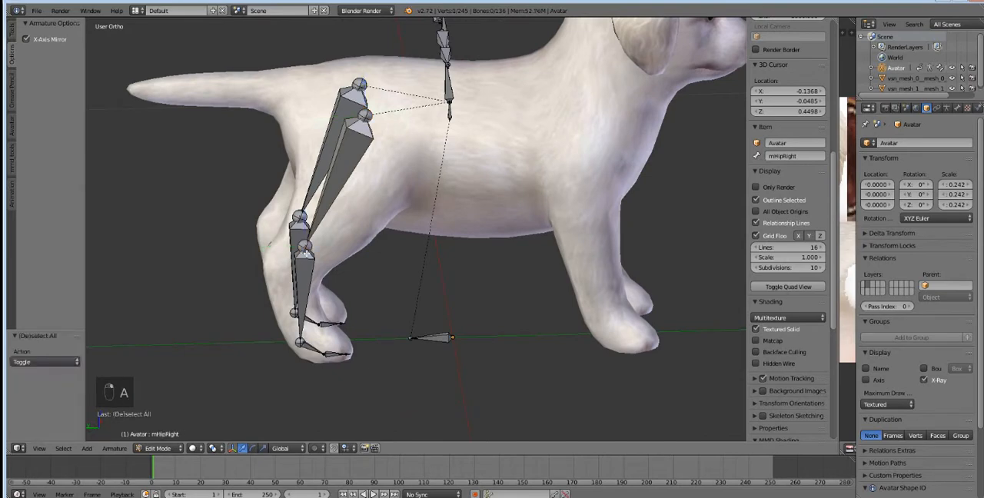
Pick the hind-leg joints and move them inside the dog's back legs.
left_click(304, 247)
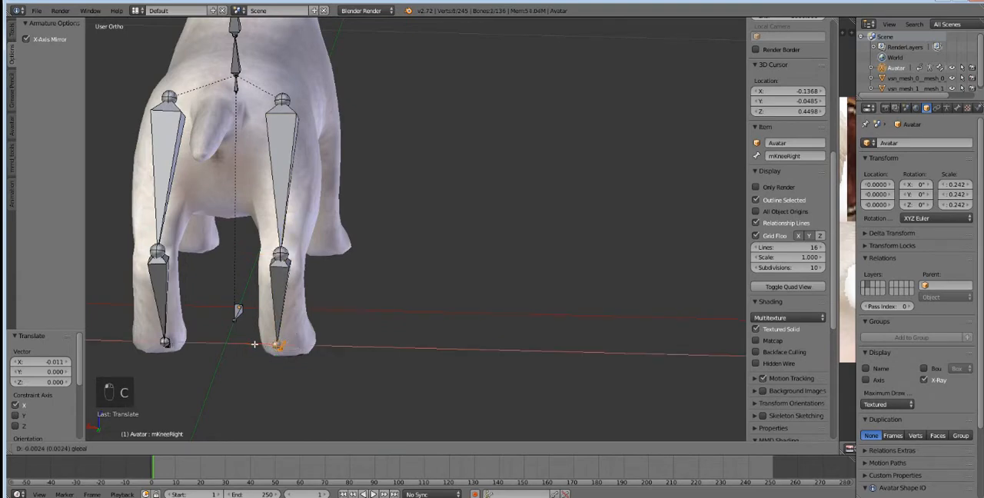
key("ctrl+z")
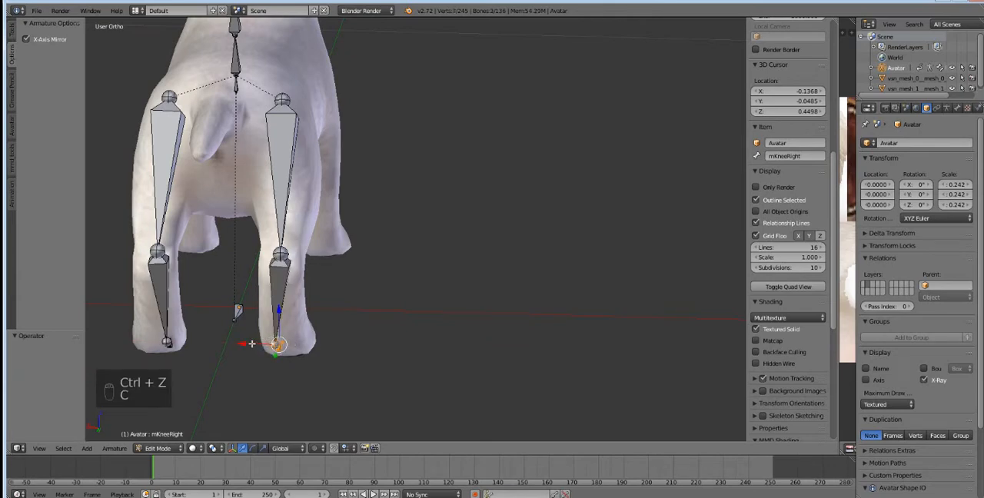
left_click_drag(277, 343, 283, 342)
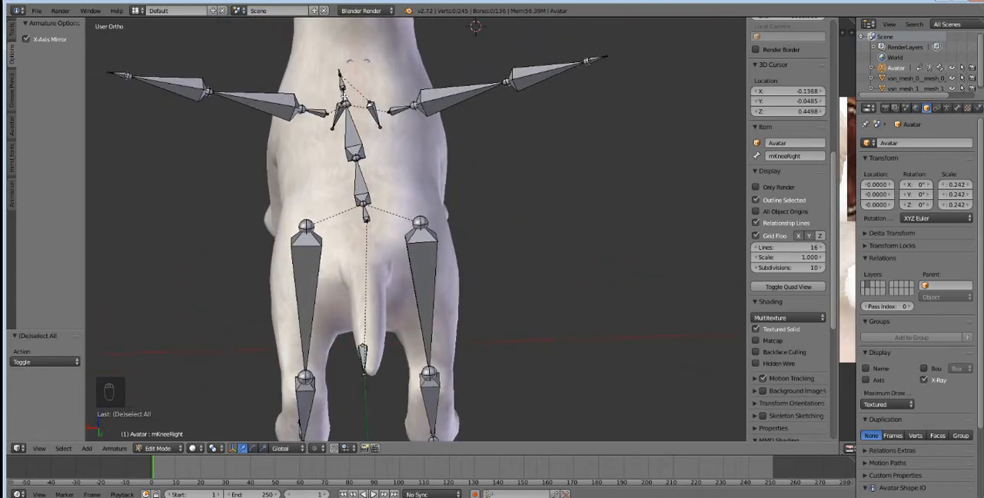
Select the spine bone chain and rotate it level along the dog's back.
key("c")
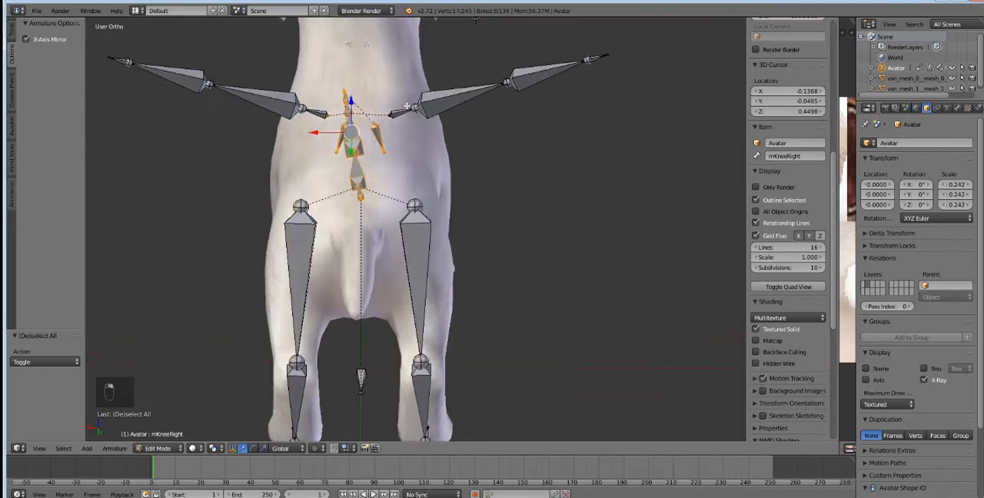
key("r")
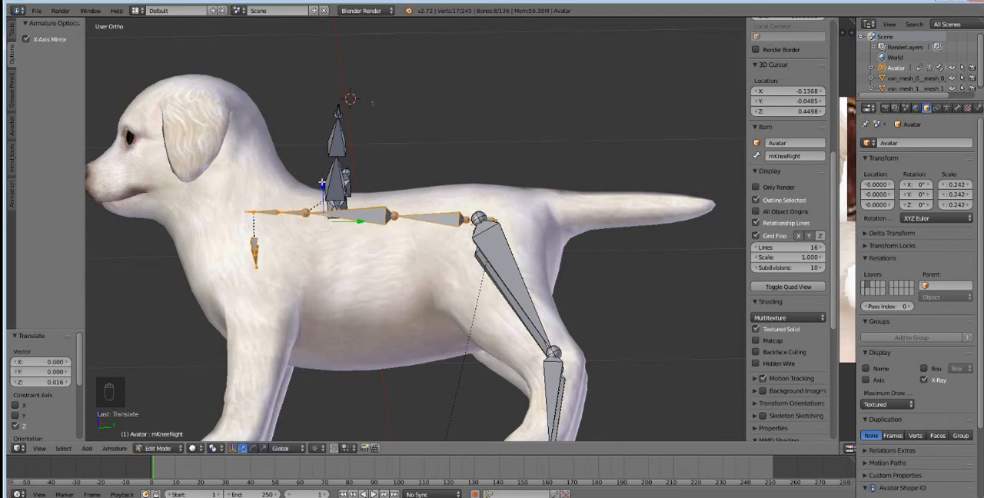
Orbit the view to the dog's opposite side to check the rear spine bones.
left_click_drag(356, 222, 357, 280)
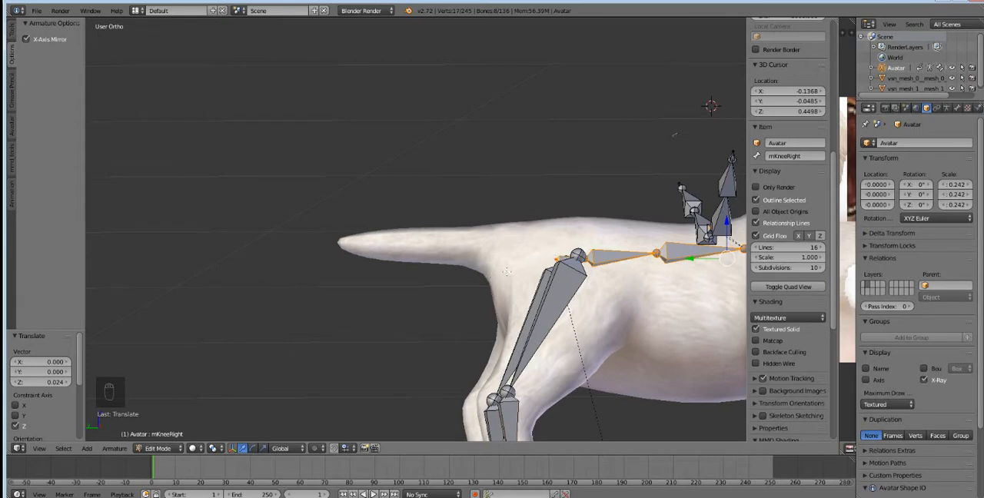
mouse_move(331, 206)
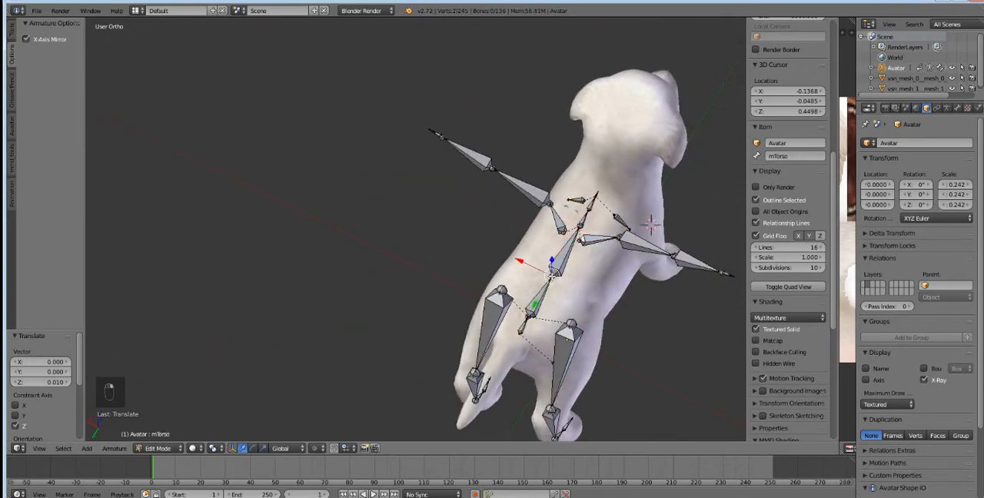
Place the pelvis and chest bones along the back so the chain reaches the head.
key("a")
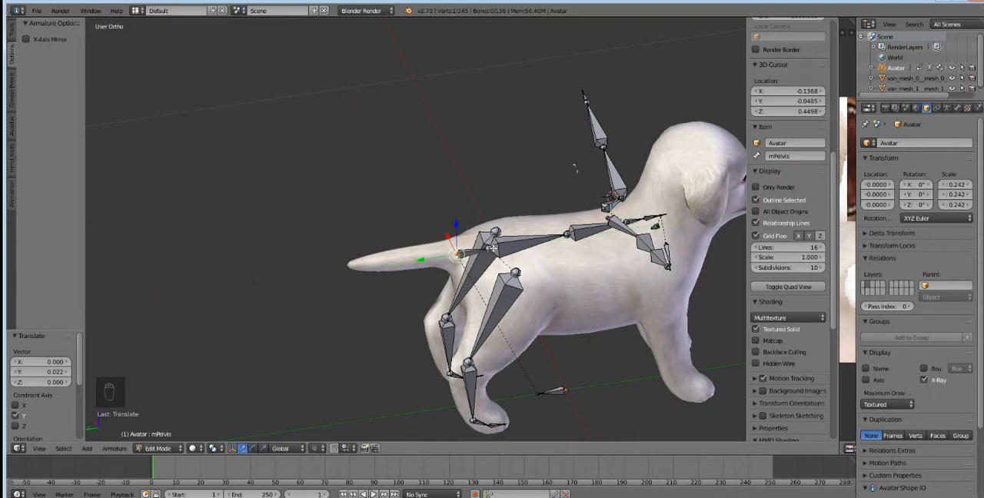
left_click(566, 233)
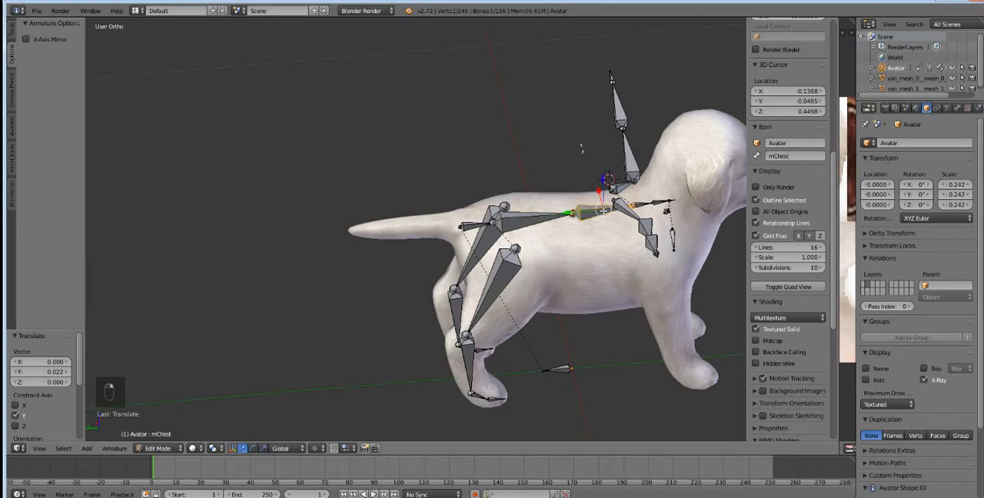
left_click(576, 213)
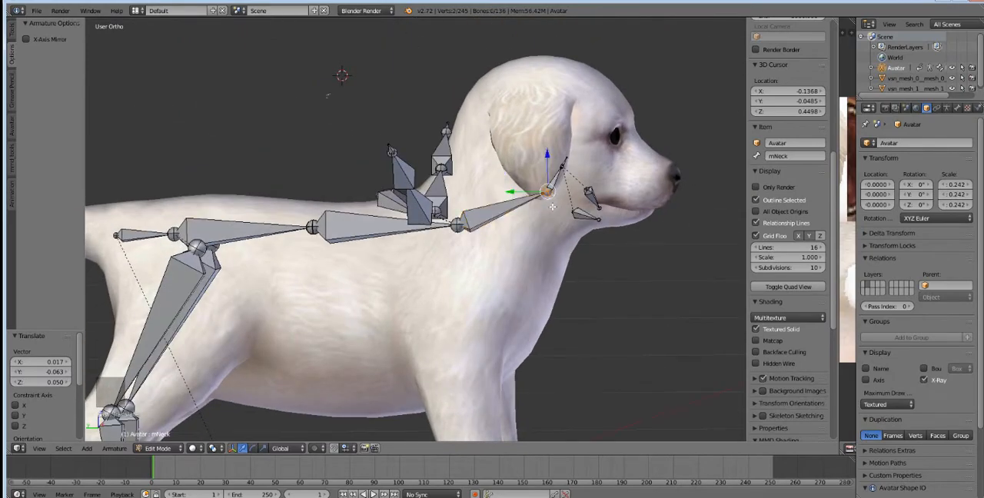
Rotate and move the neck bone up into the dog's head and confirm its position.
left_click(592, 200)
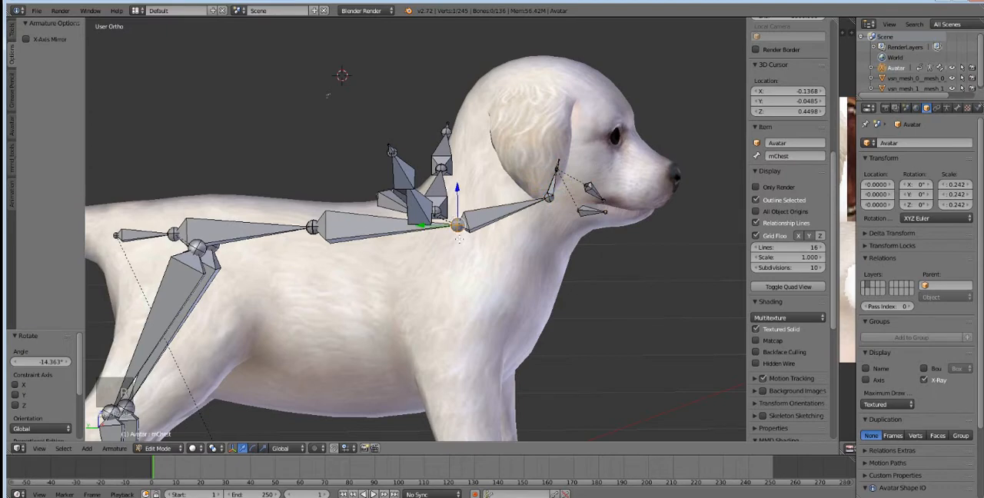
key("ctrl+z")
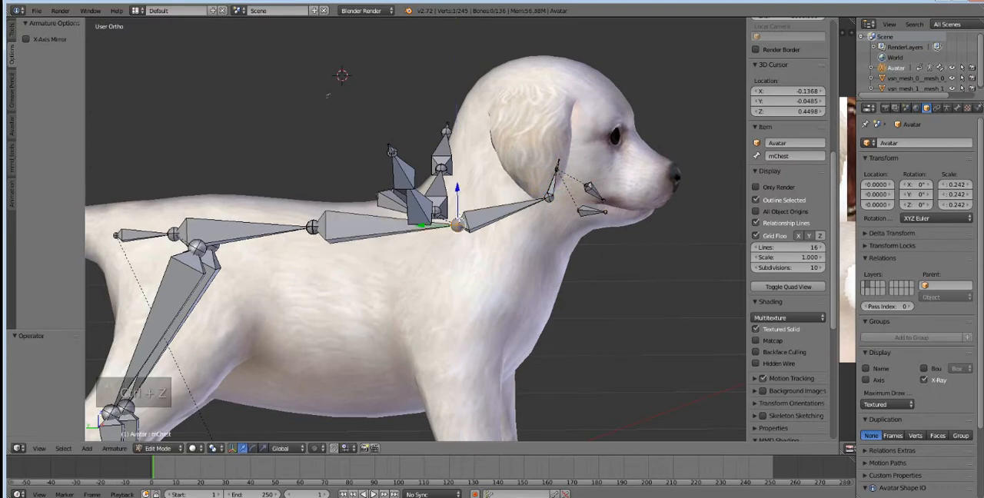
key("ctrl+z")
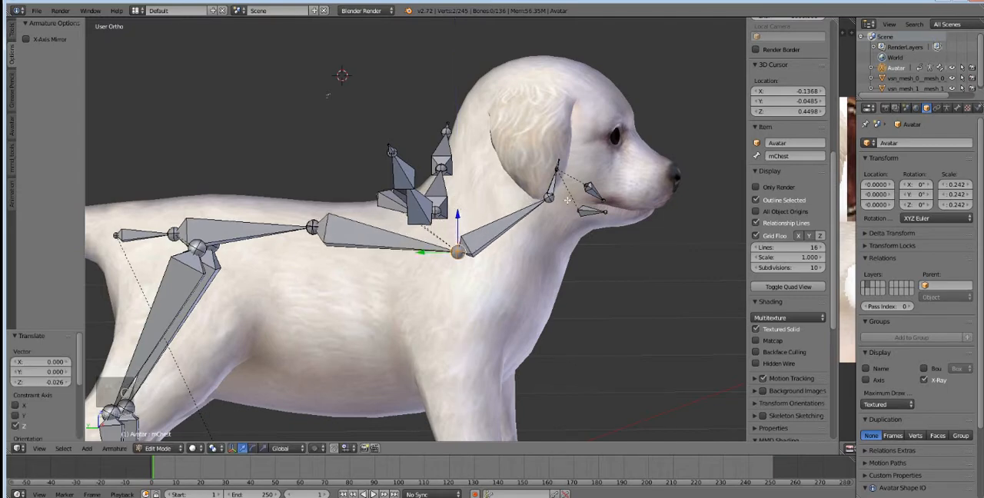
left_click(550, 198)
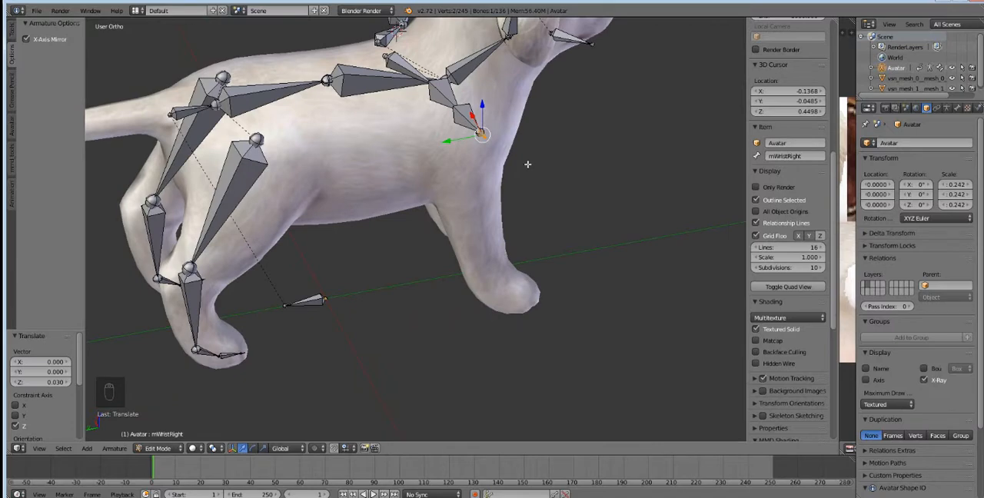
mouse_move(526, 163)
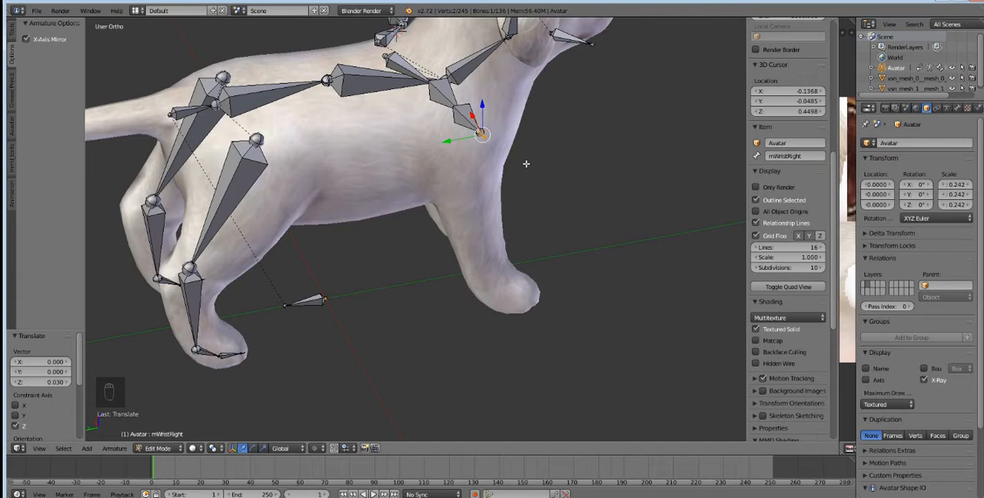
mouse_move(526, 163)
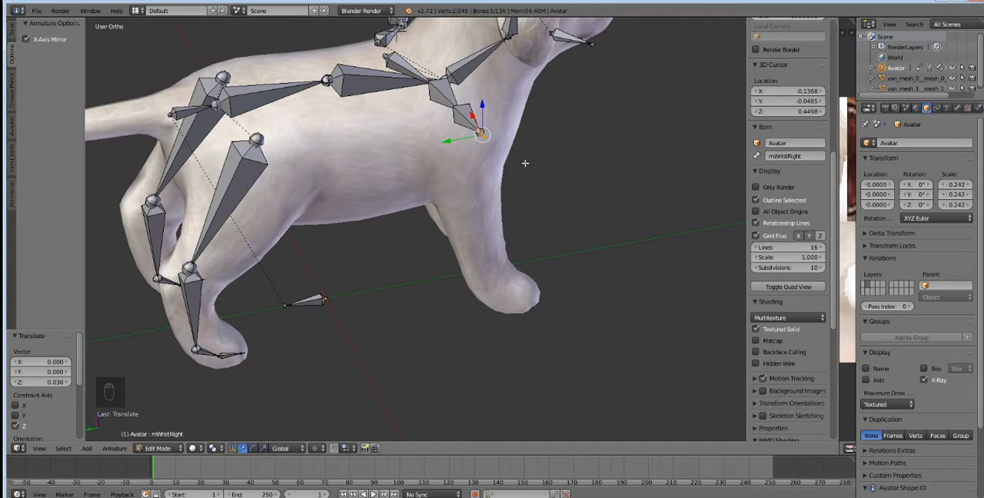
mouse_move(526, 163)
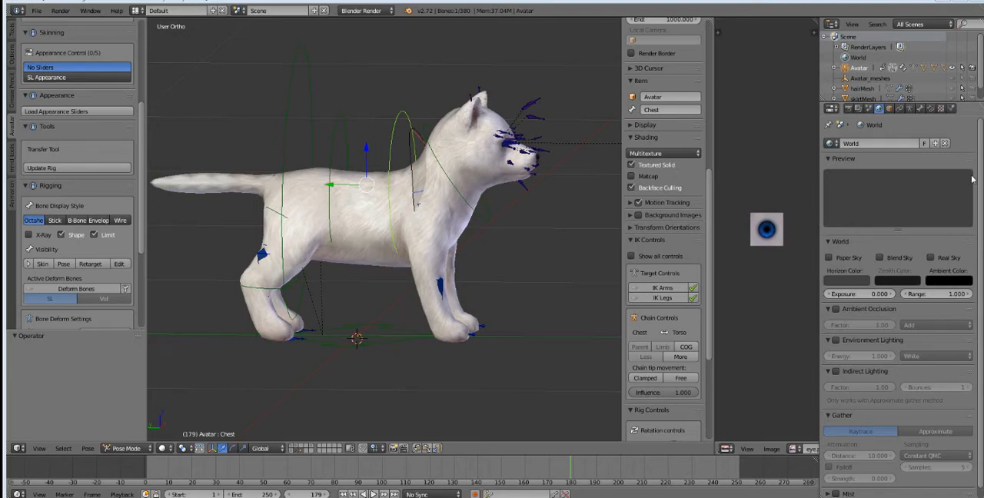
mouse_move(433, 311)
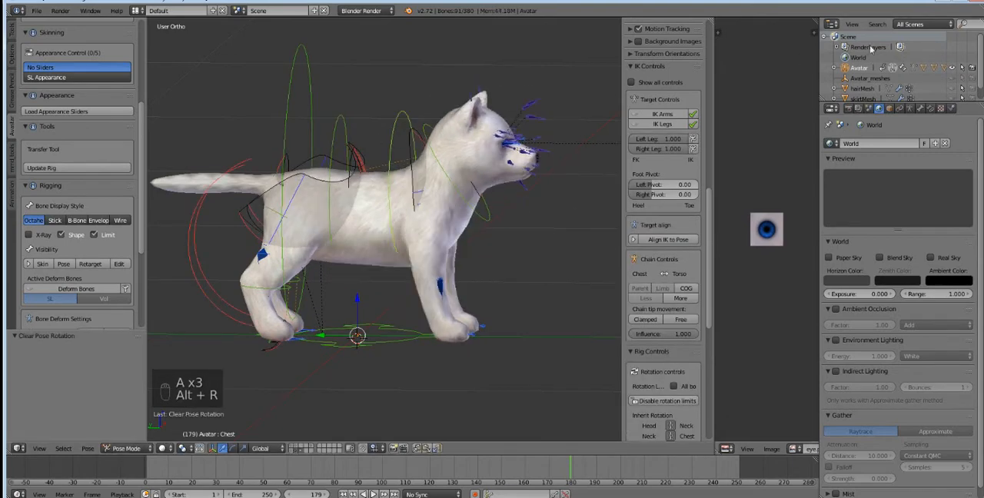
Clear the pose rotations of the rig's bones with Alt+R.
key("alt+r")
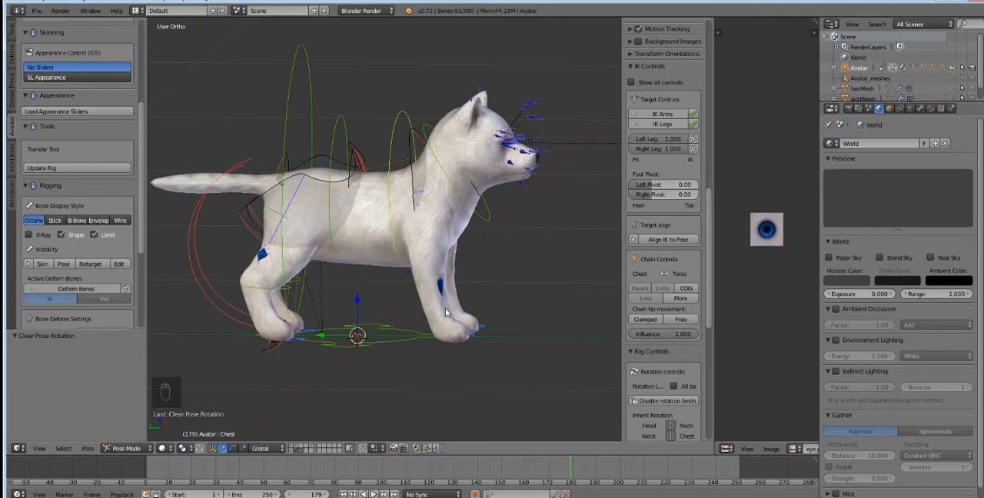
mouse_move(443, 271)
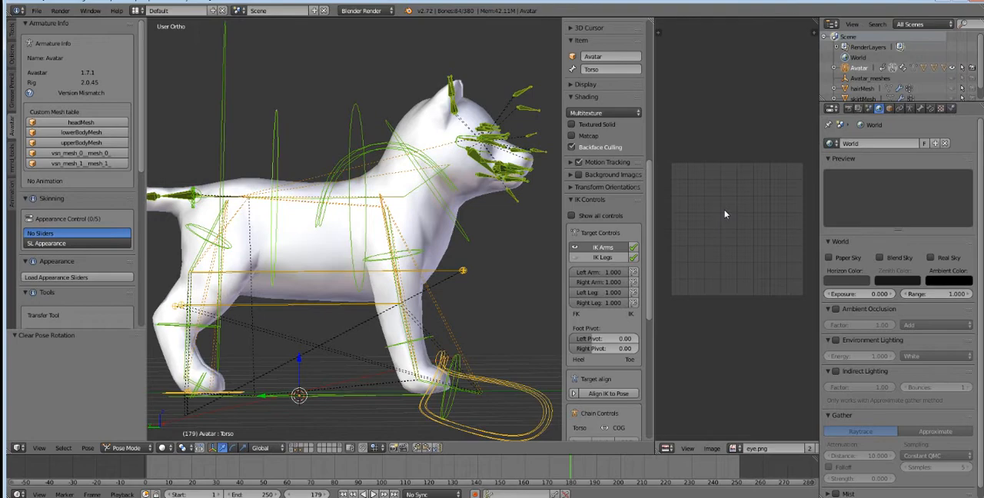
mouse_move(809, 214)
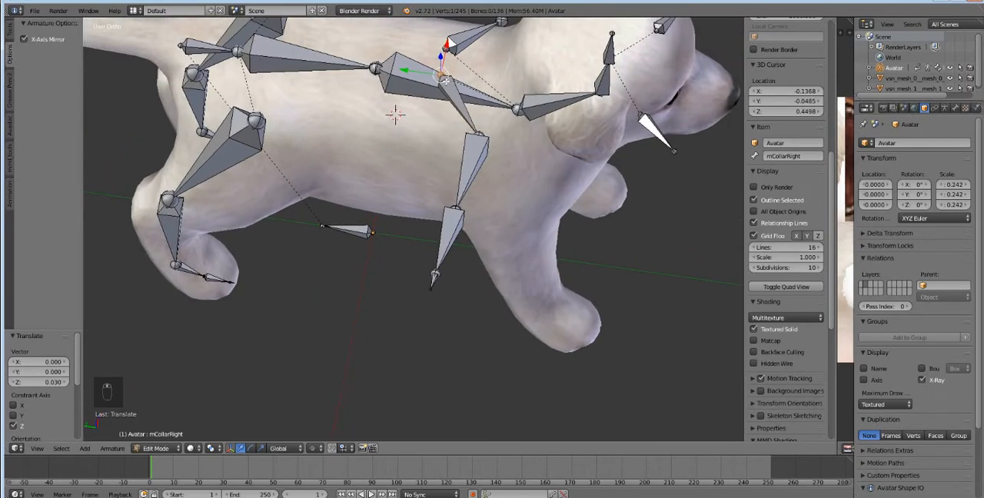
Grab the front-leg joints and translate them down inside the dog's front leg.
key("g")
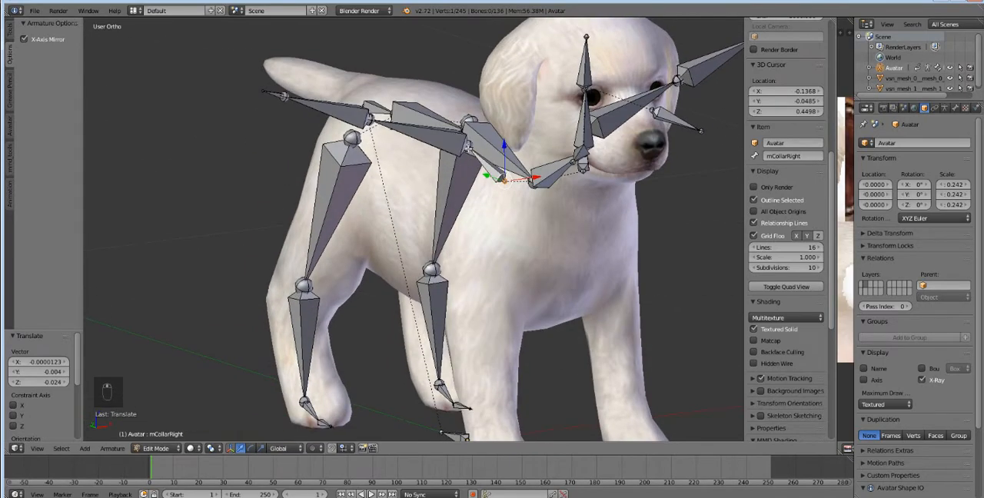
left_click(415, 132)
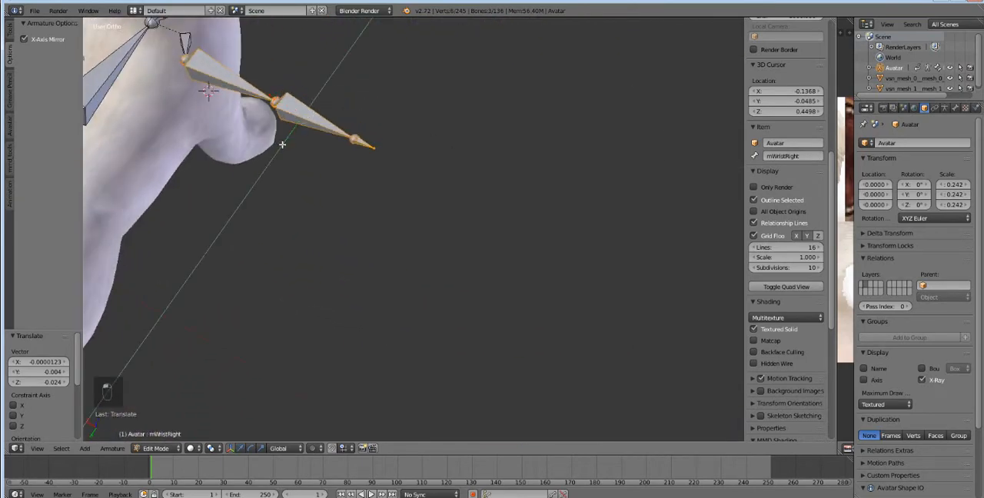
key("ctrl+z")
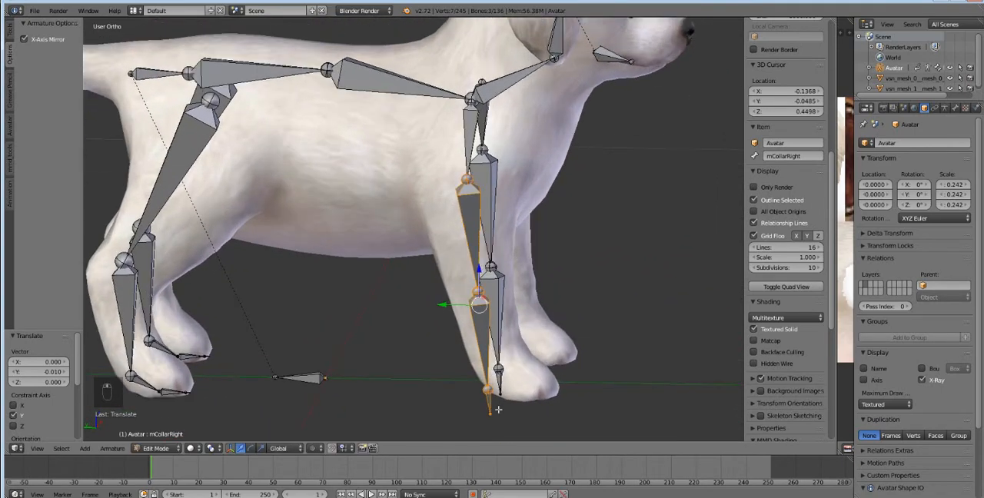
Move the front foot and toe joints down into the paw so the toe lies flat pointing backward.
left_click(491, 414)
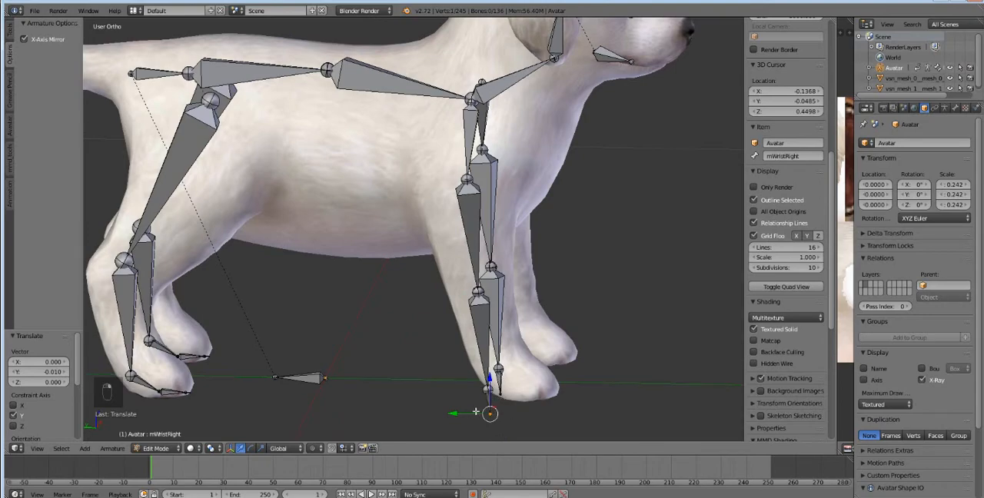
left_click_drag(489, 412, 541, 415)
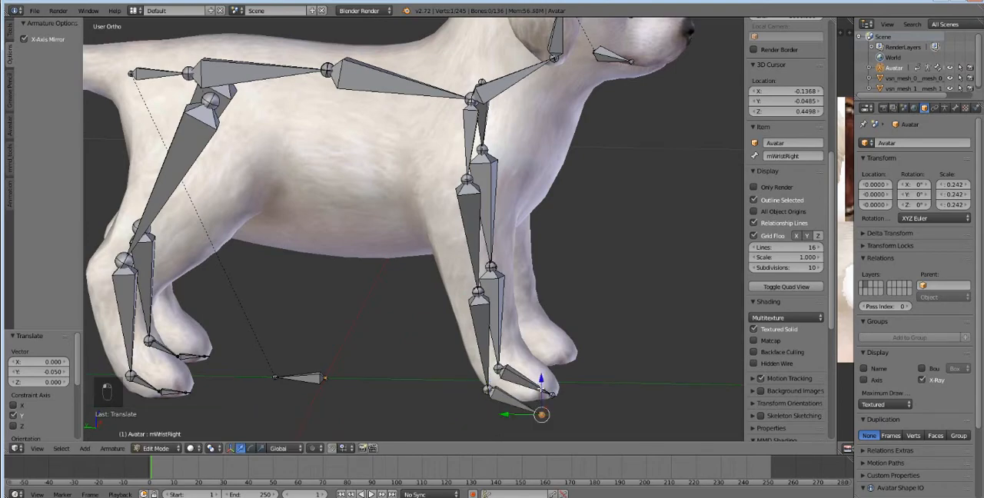
left_click_drag(541, 415, 542, 397)
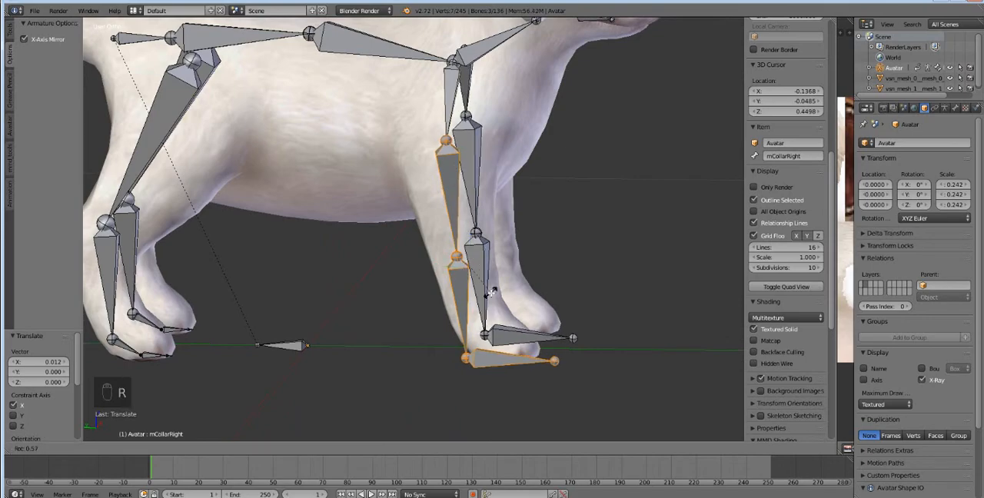
Undo the unwanted toe and leg rotations on the front leg.
key("Ctrl+Z")
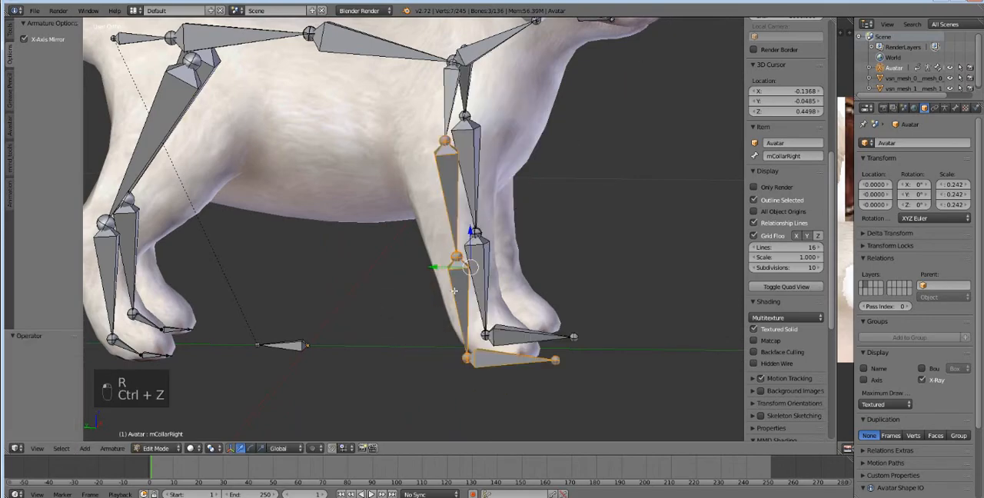
key("e")
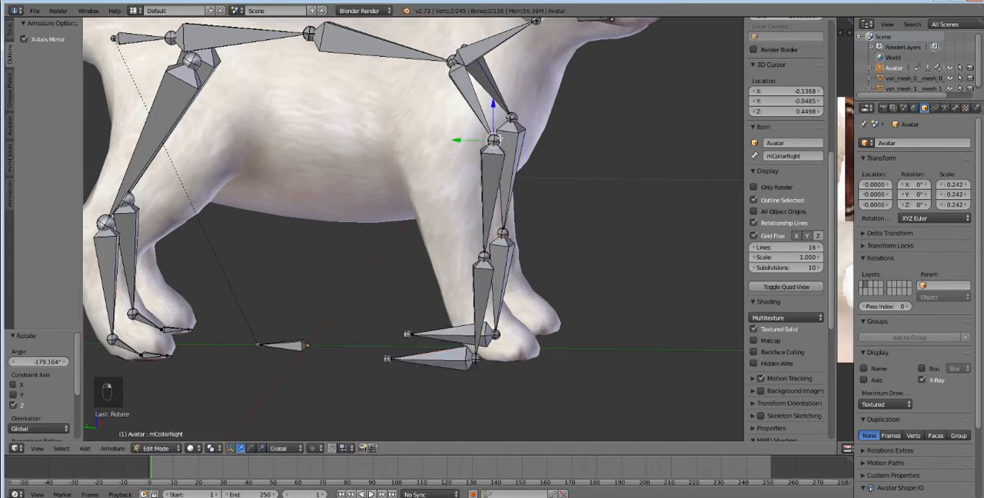
key("ctrl+z")
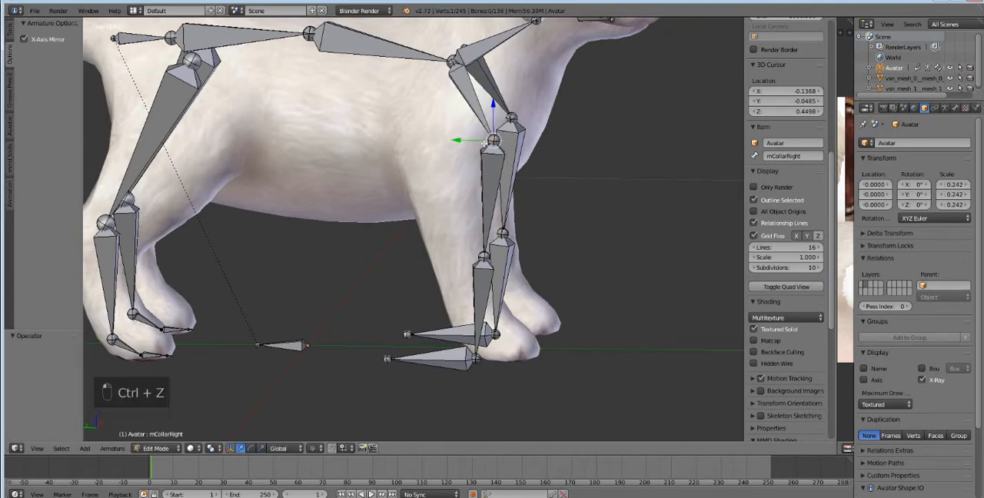
key("c")
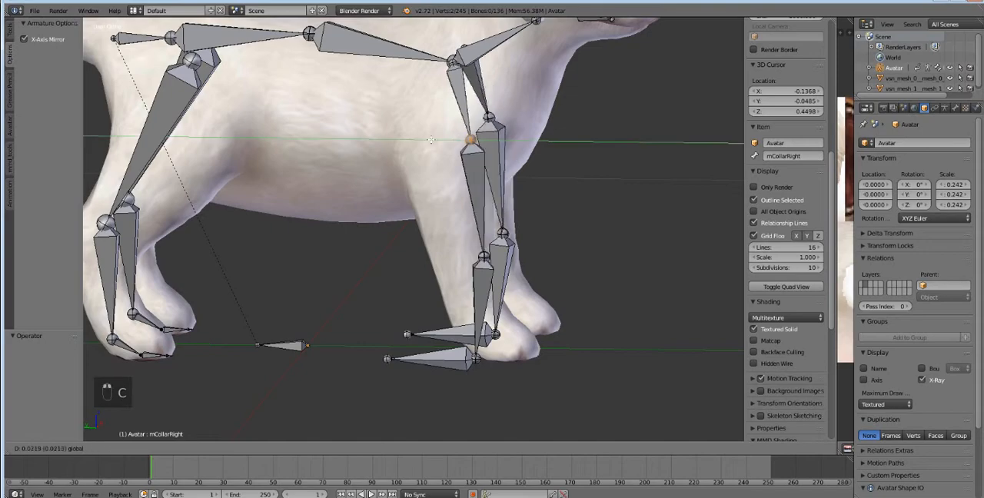
Move the upper front leg joint so the leg bones run straight down through the dog's leg.
left_click_drag(467, 140, 435, 139)
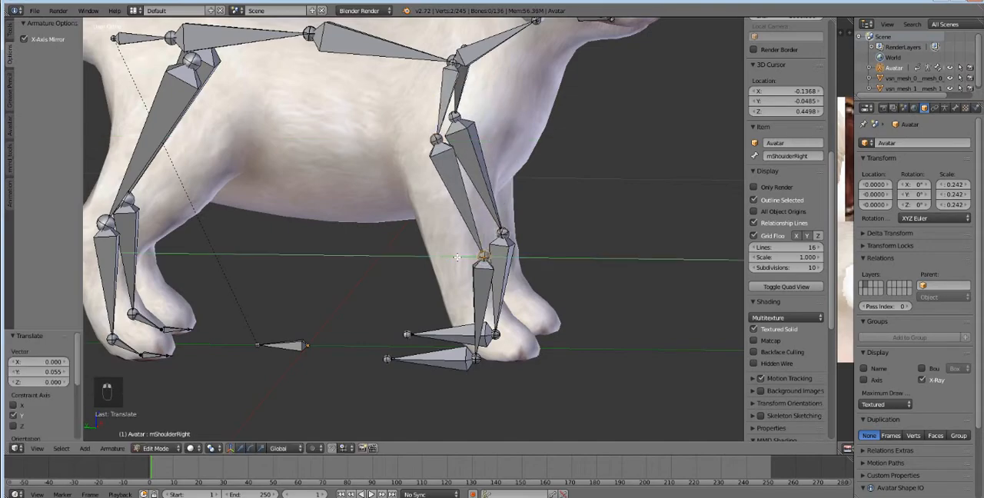
key("ctrl+z")
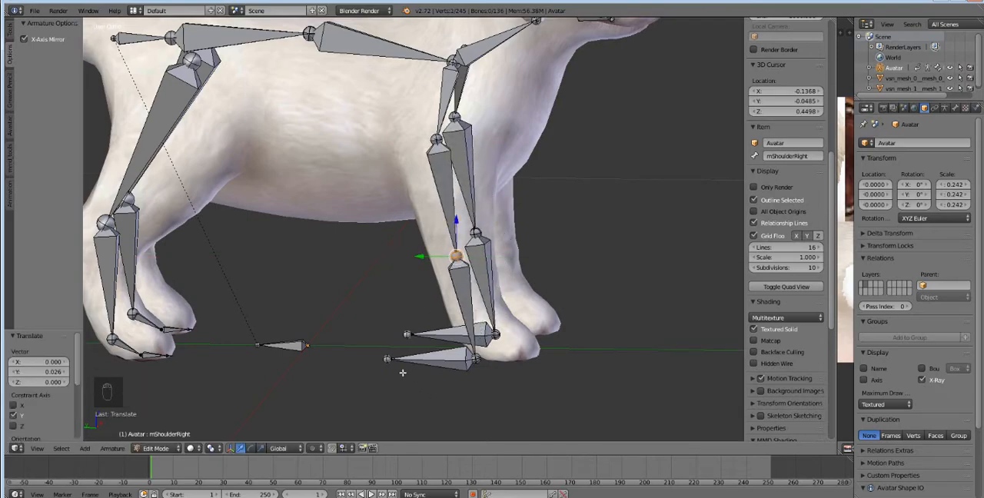
Move the front paw joint and the hind foot joint into the mesh paws, toes along the ground.
left_click(388, 360)
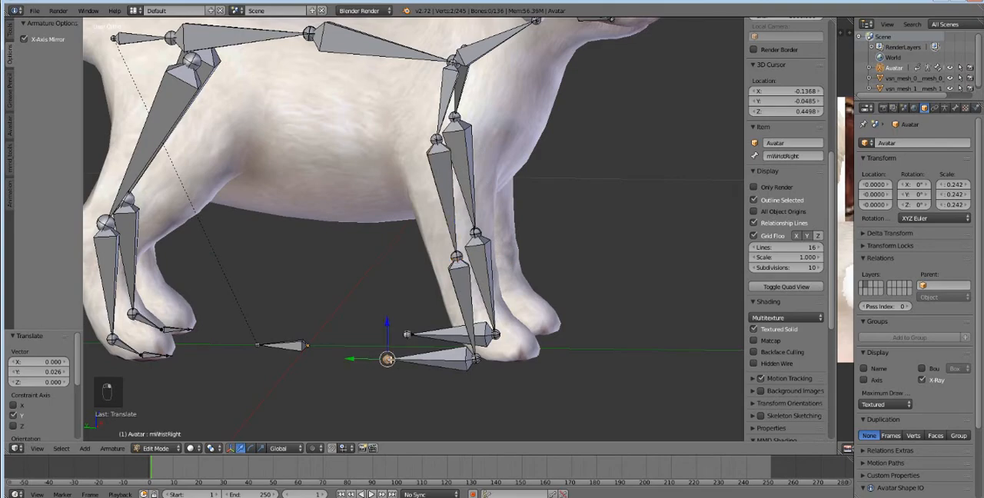
mouse_move(392, 364)
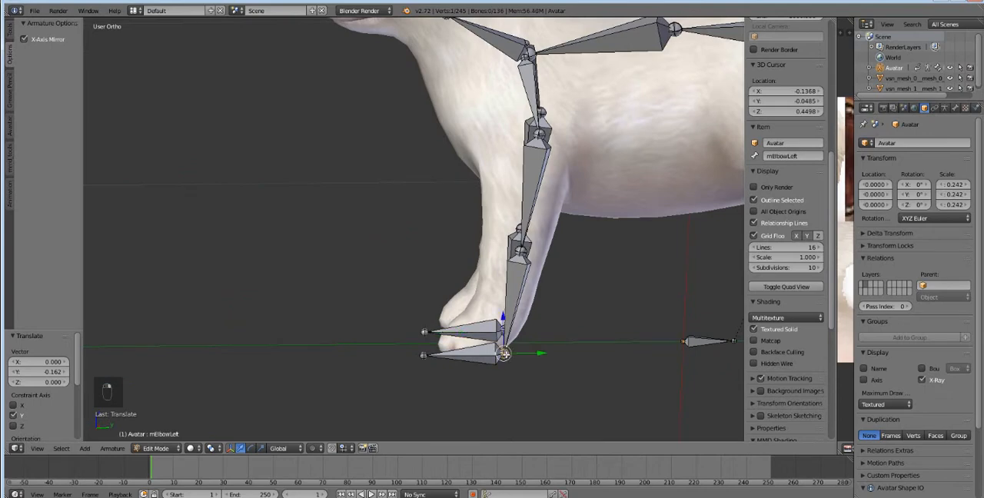
key("b")
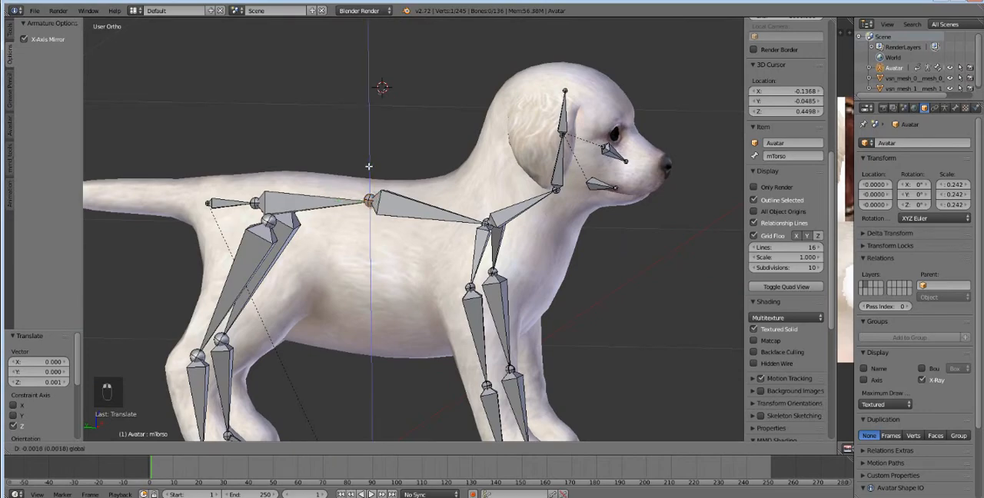
From front view, select the mEyeLeft bone and move it into the dog's left eye.
key("ctrl+z")
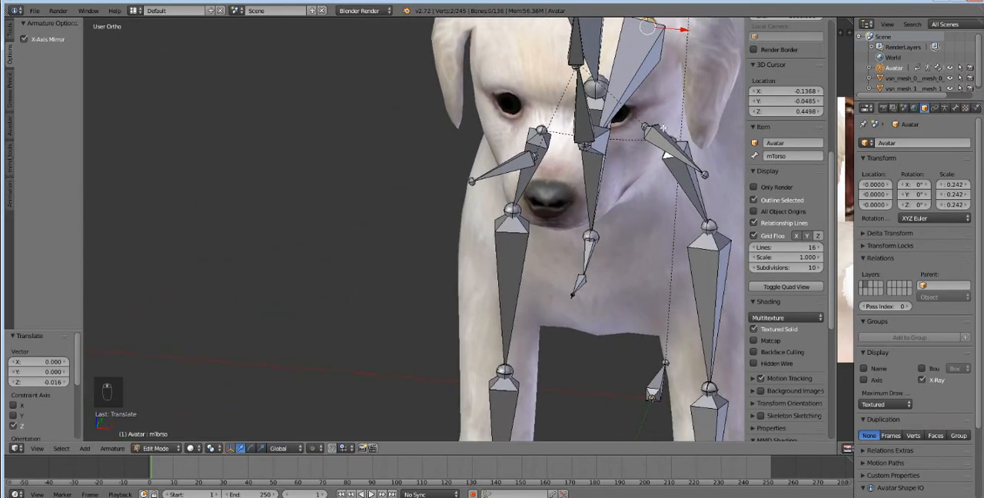
left_click(535, 139)
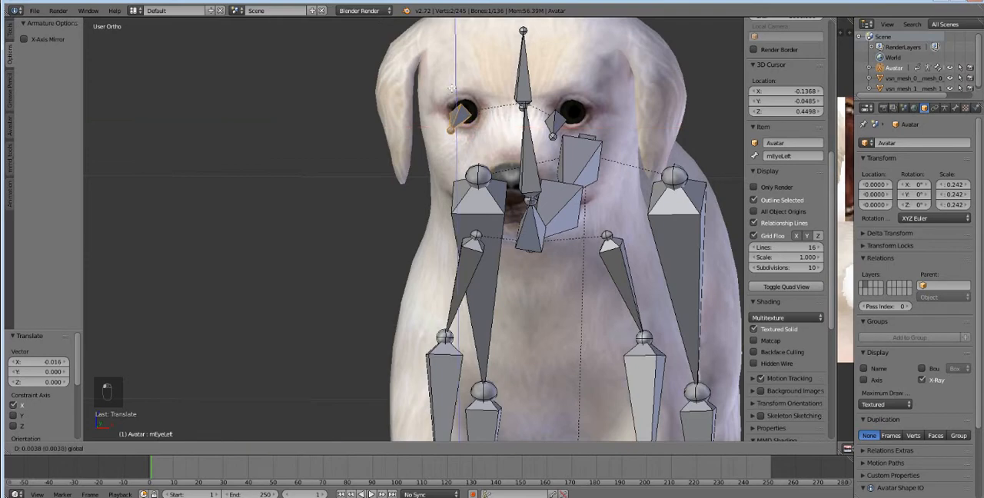
From side view, move the mEyeRight bone into the dog's right eye and zoom out to check the skeleton.
left_click(581, 117)
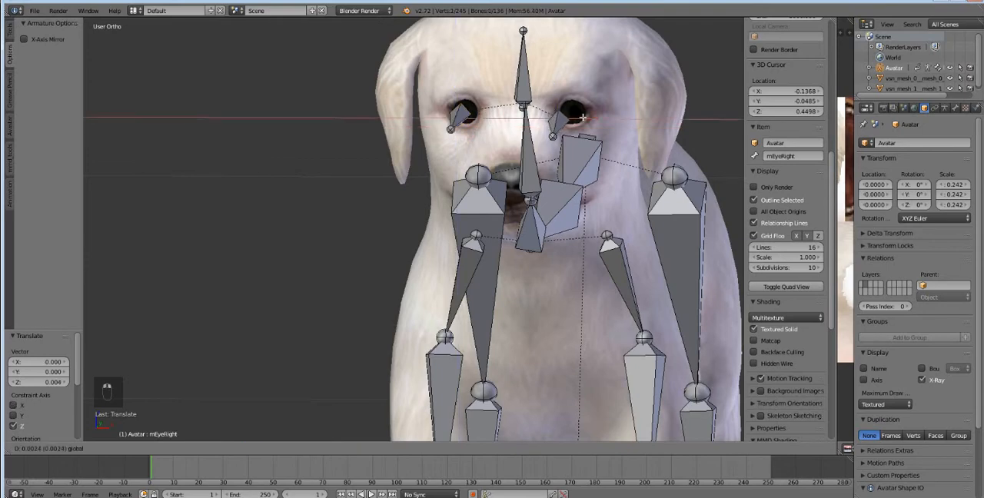
key("ctrl+z")
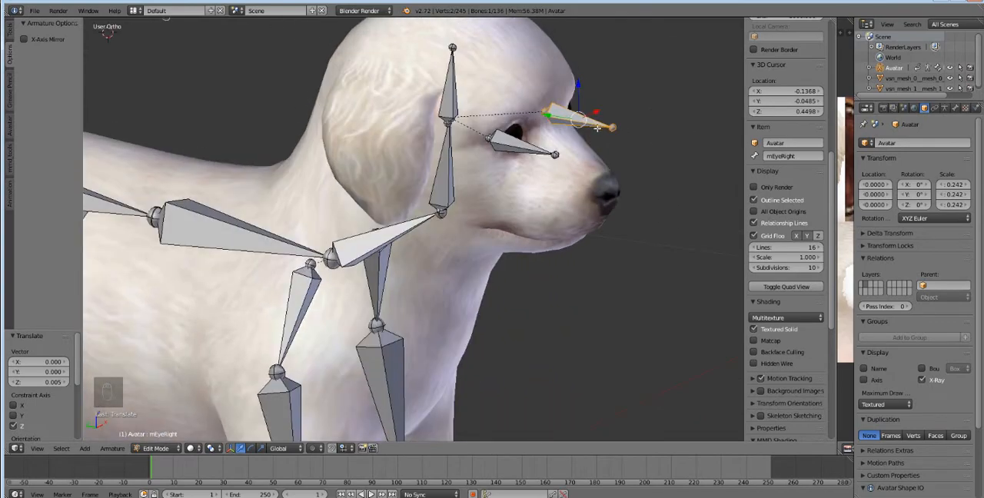
scroll("down", 3)
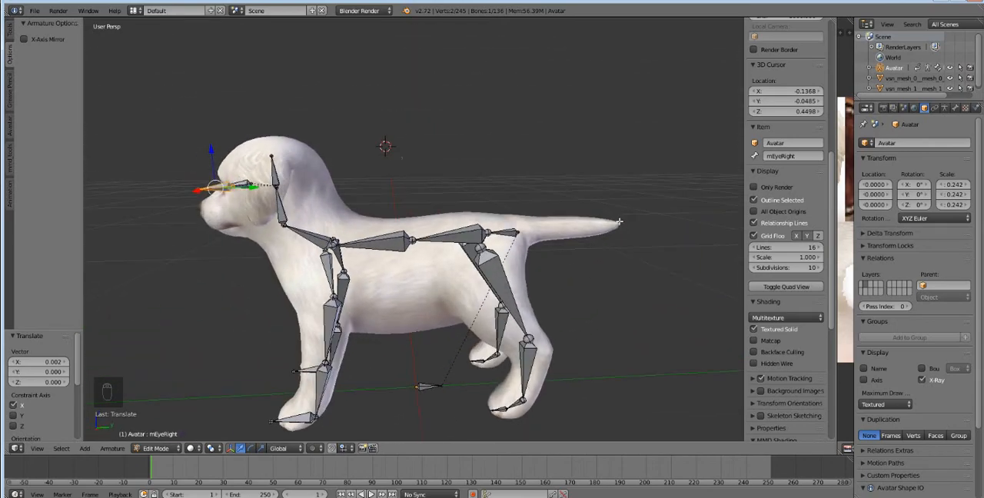
mouse_move(302, 356)
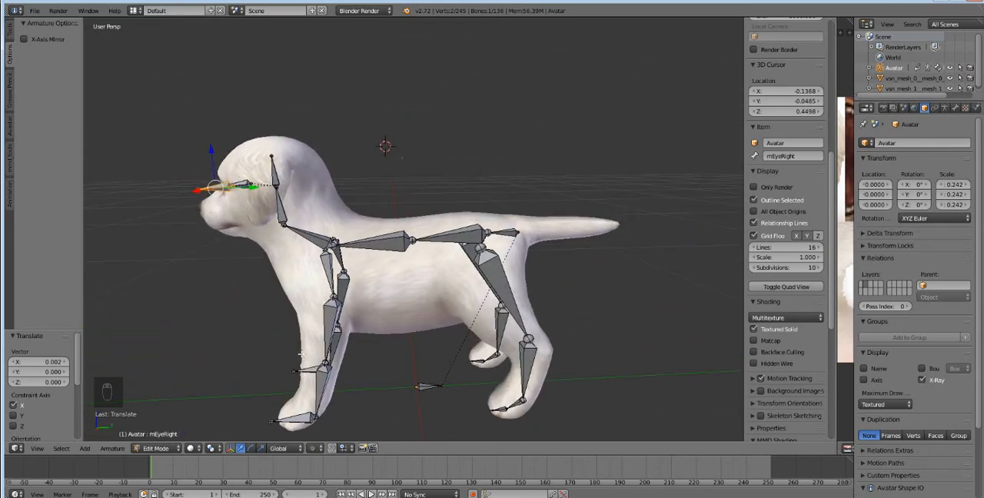